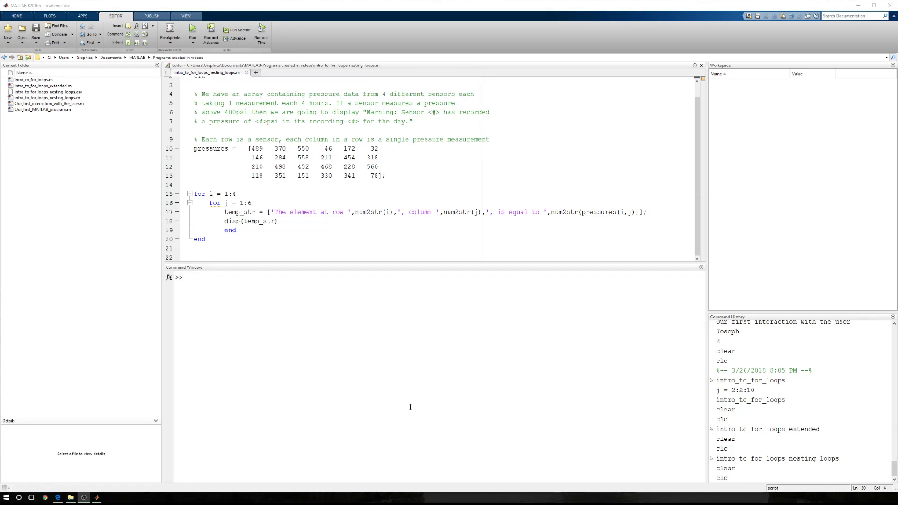
mouse_move(397, 362)
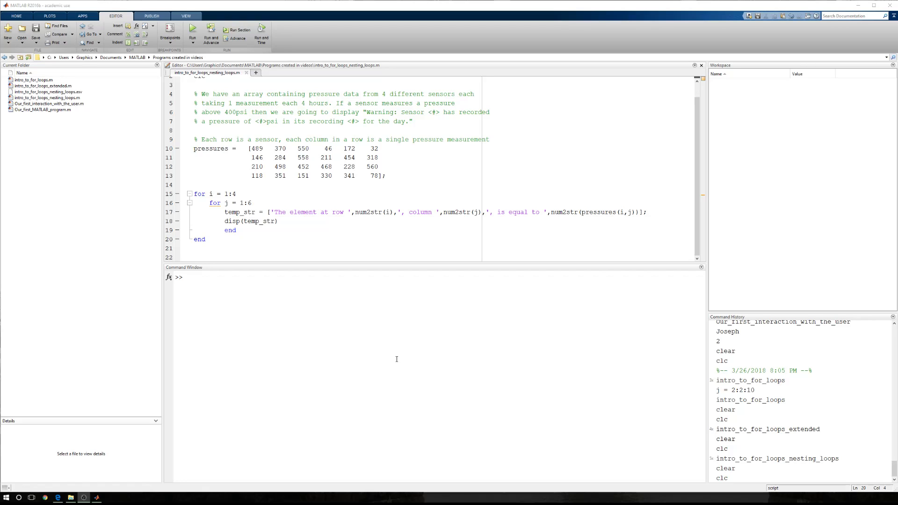
Step: Fix the inner end line's indentation and insert a blank line after the pressures matrix
double_click(205, 94)
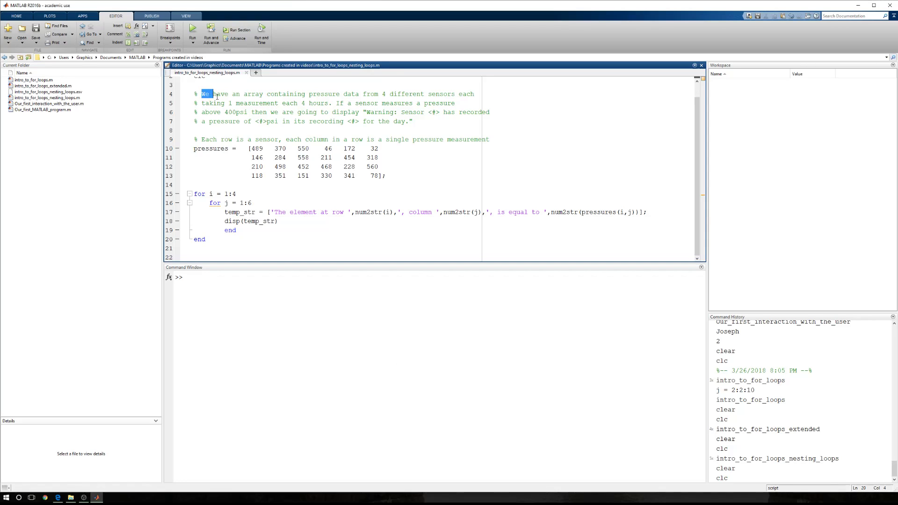
left_click(422, 121)
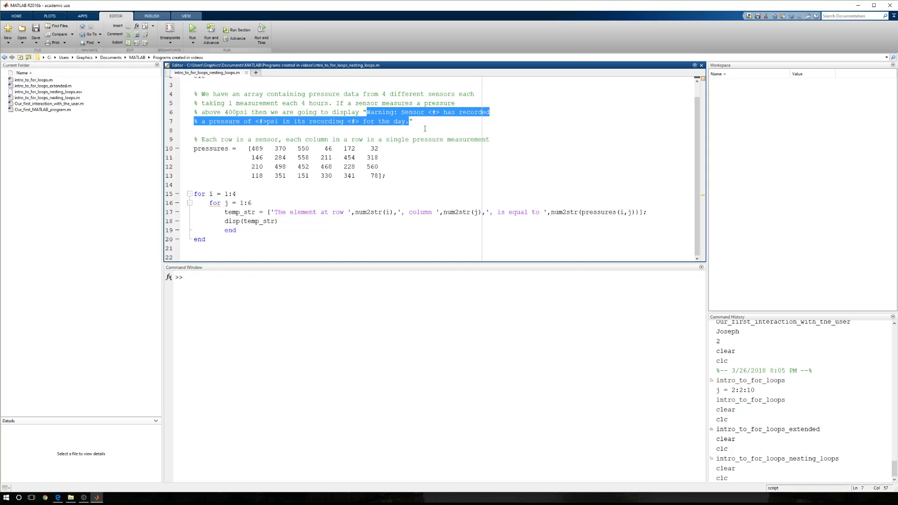
mouse_move(224, 212)
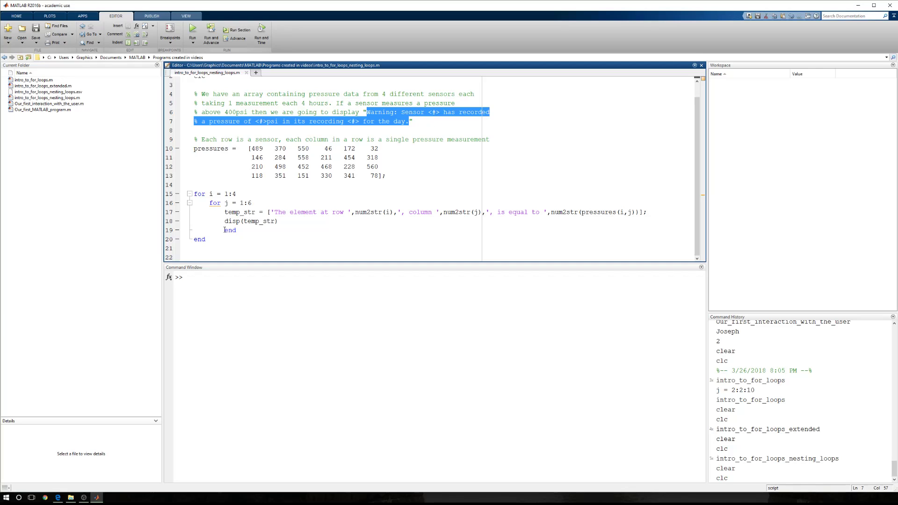
left_click(223, 230)
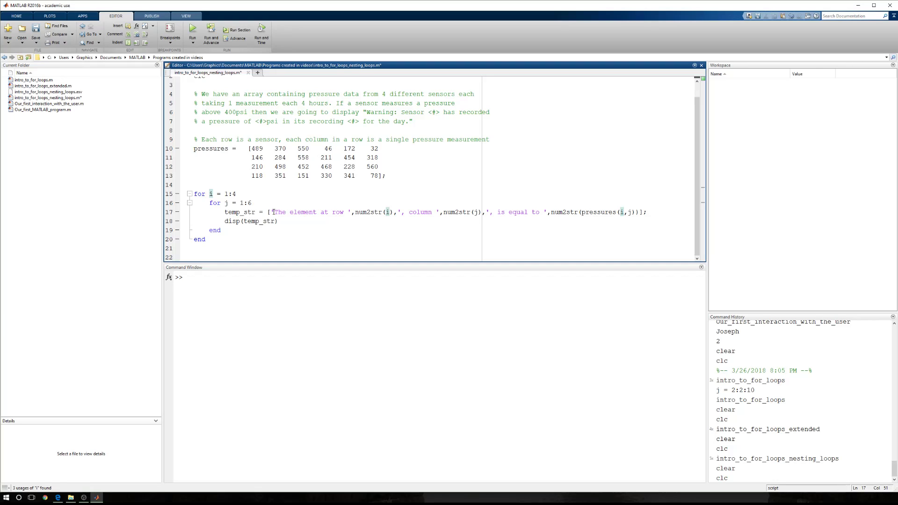
double_click(259, 220)
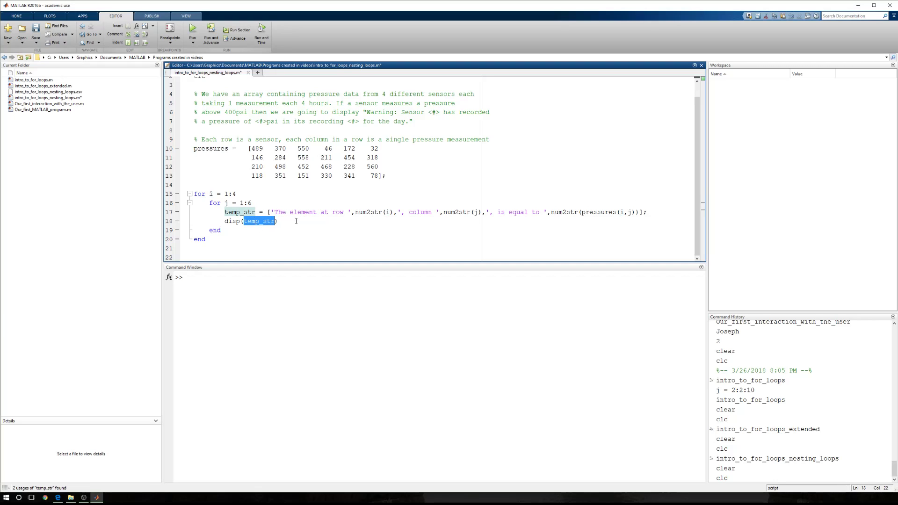
left_click(279, 221)
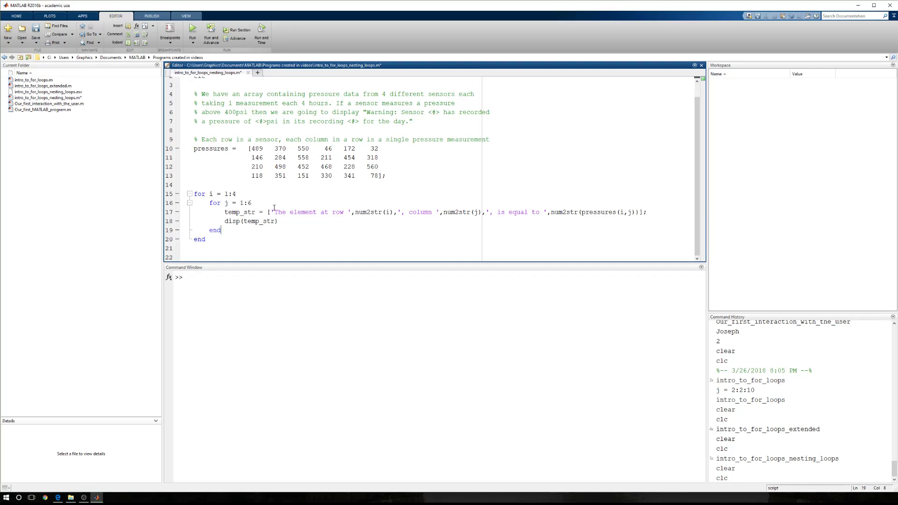
mouse_move(265, 203)
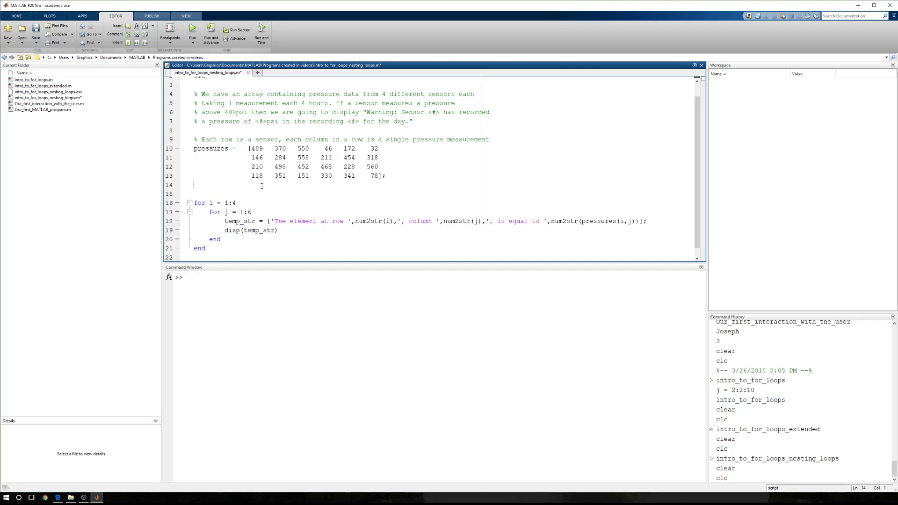
Step: Add unfinished 'num_rows =' and 'num_cols =' lines above the loops, then begin 'help size'
key("enter")
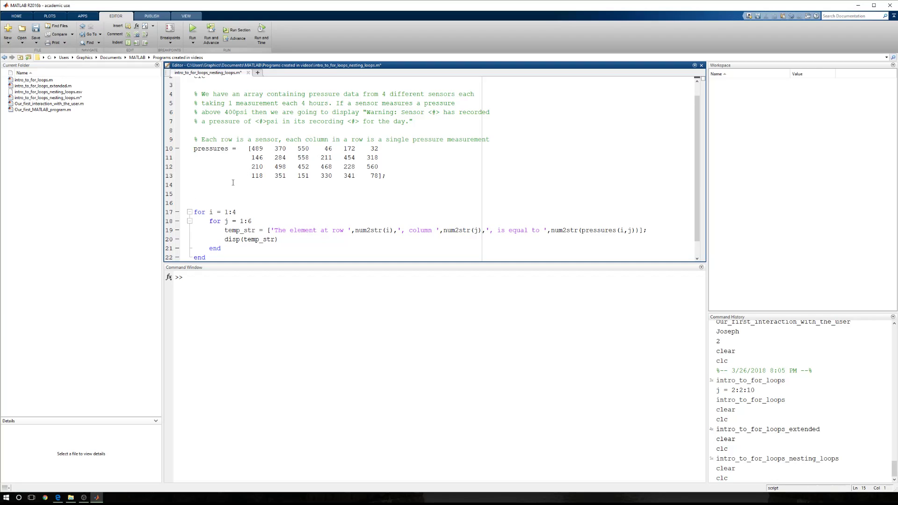
type("num_row")
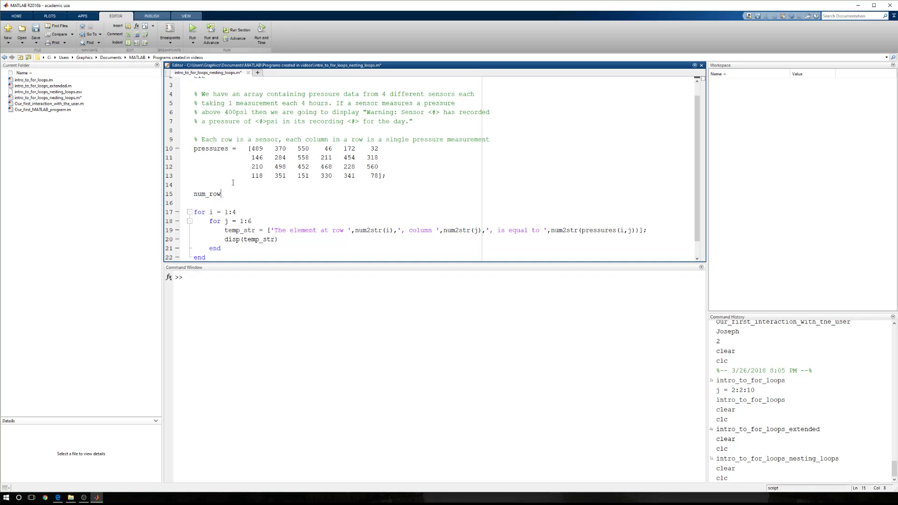
type("s =")
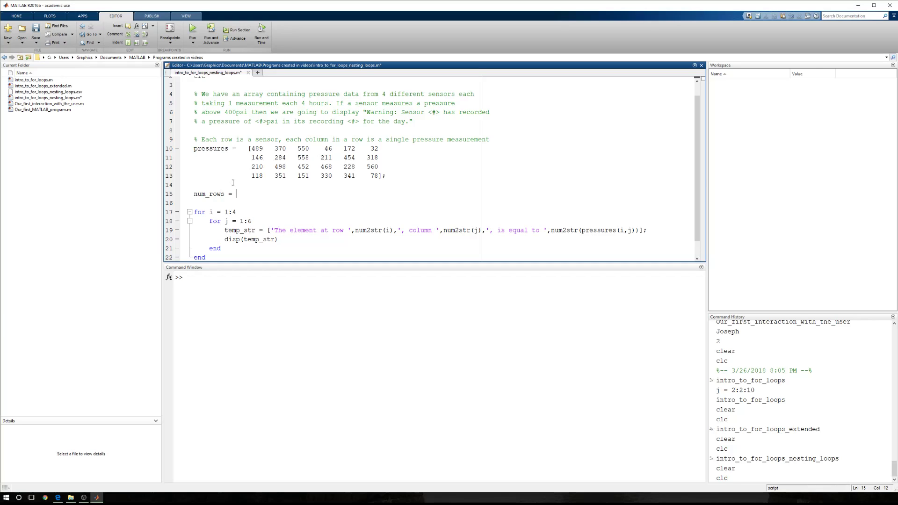
type("num_c")
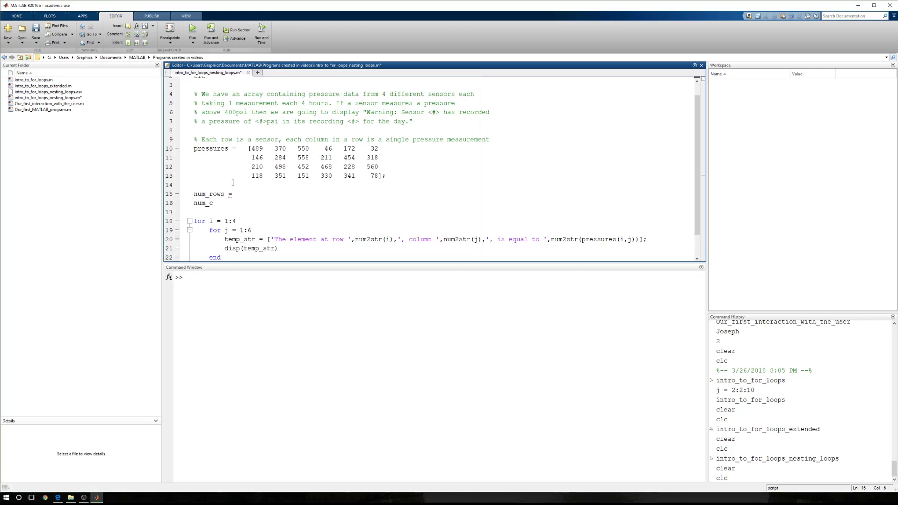
type("ols =")
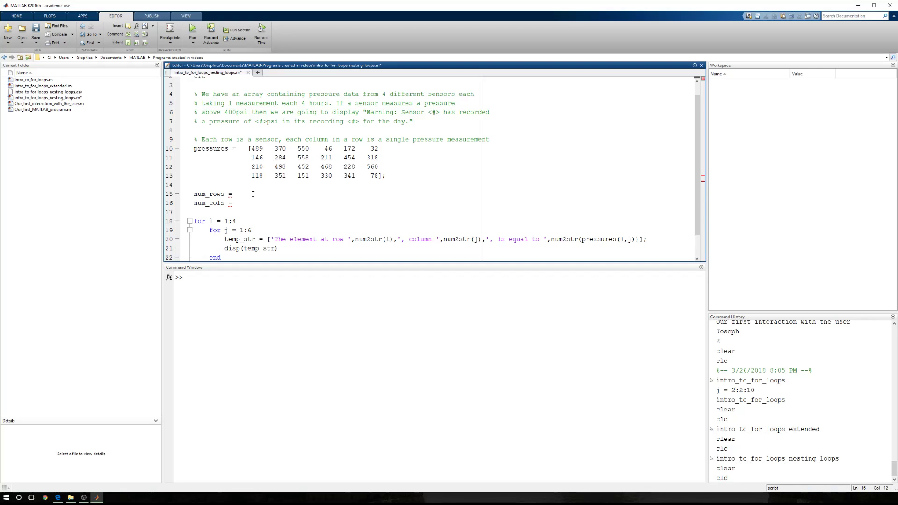
type("help size")
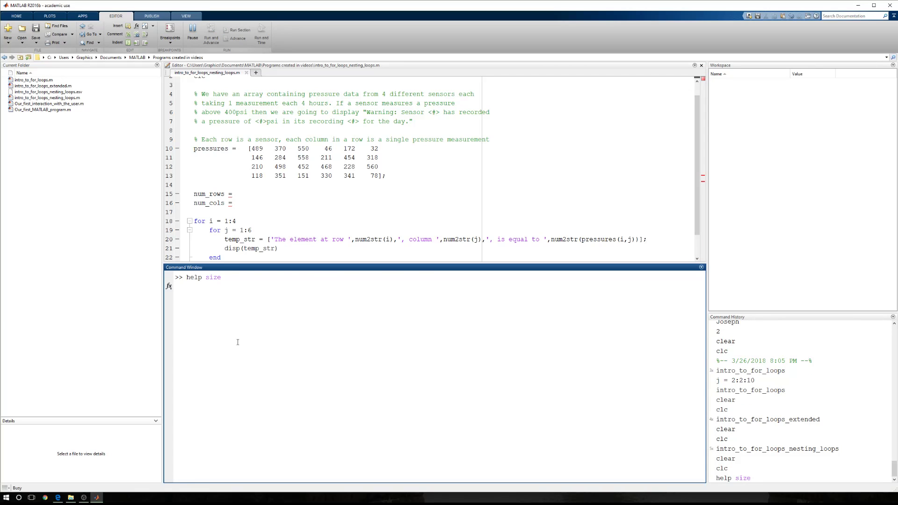
Step: Run 'help size' and review the [m,n] and size(X,DIM) forms in the help text
key("enter")
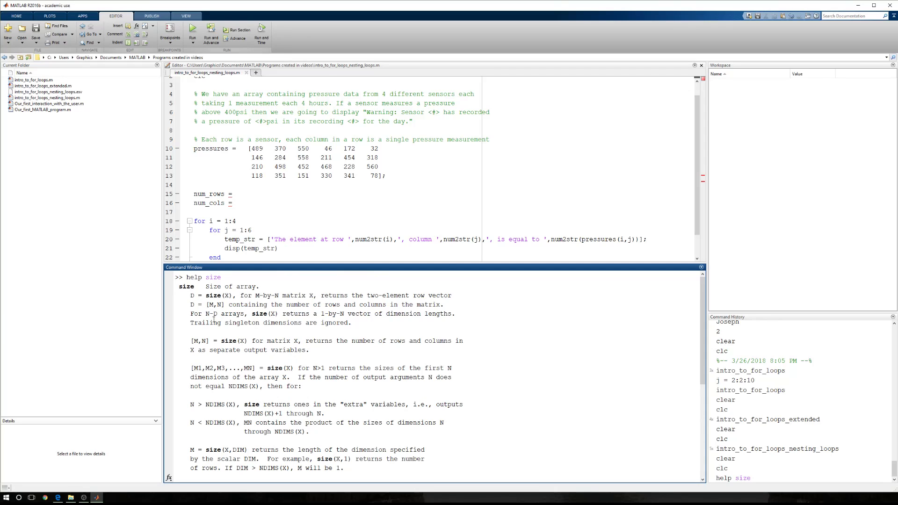
mouse_move(242, 349)
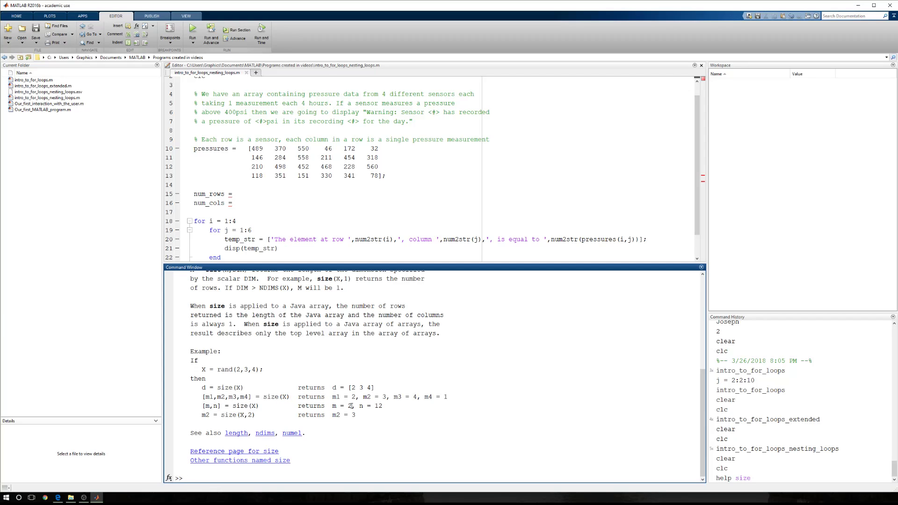
double_click(207, 406)
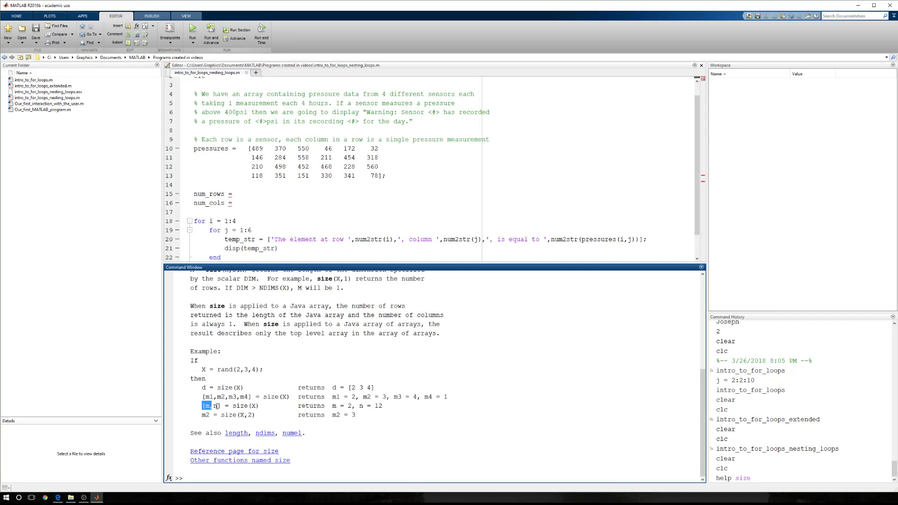
double_click(229, 405)
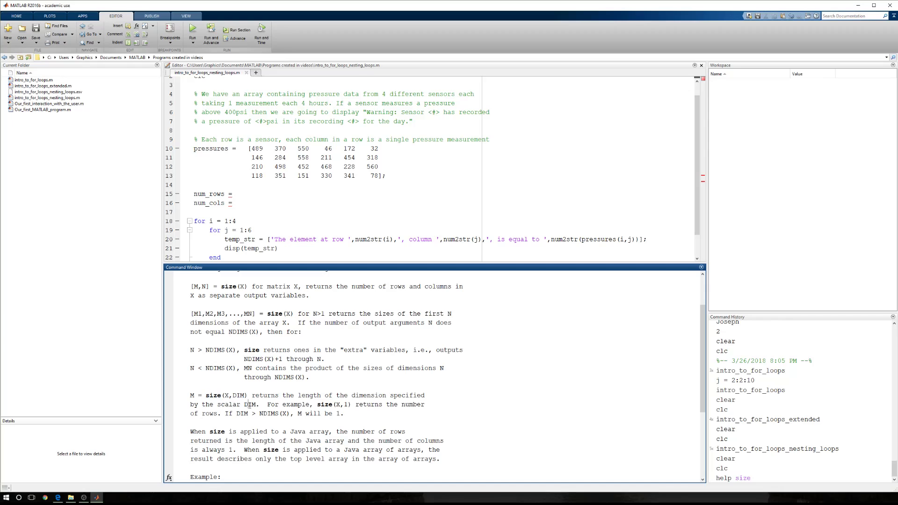
double_click(250, 405)
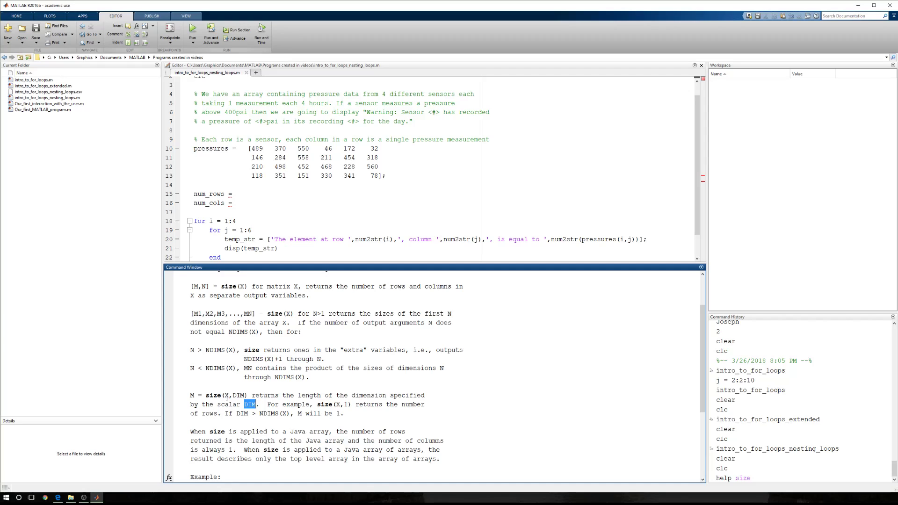
Step: Assign num_rows = size(pressures,1) and num_cols = size(pressures,2) before the loops
left_click(235, 194)
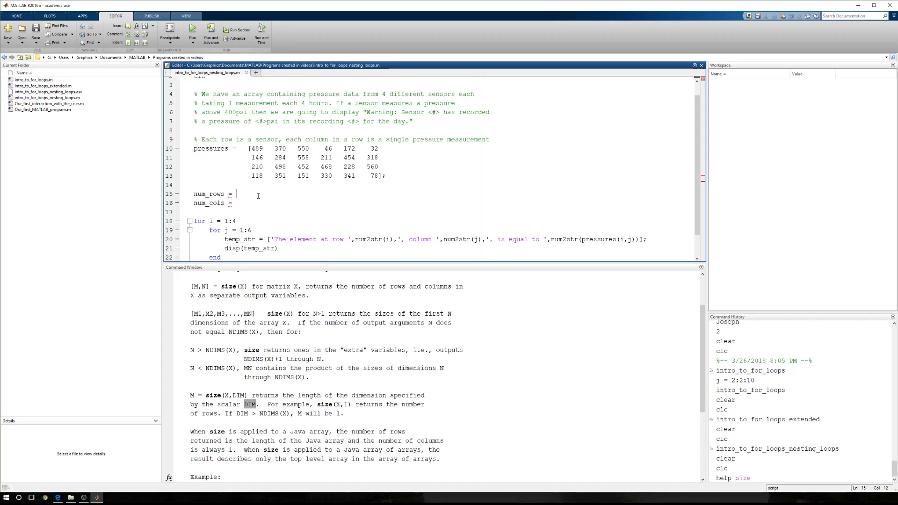
type("size(")
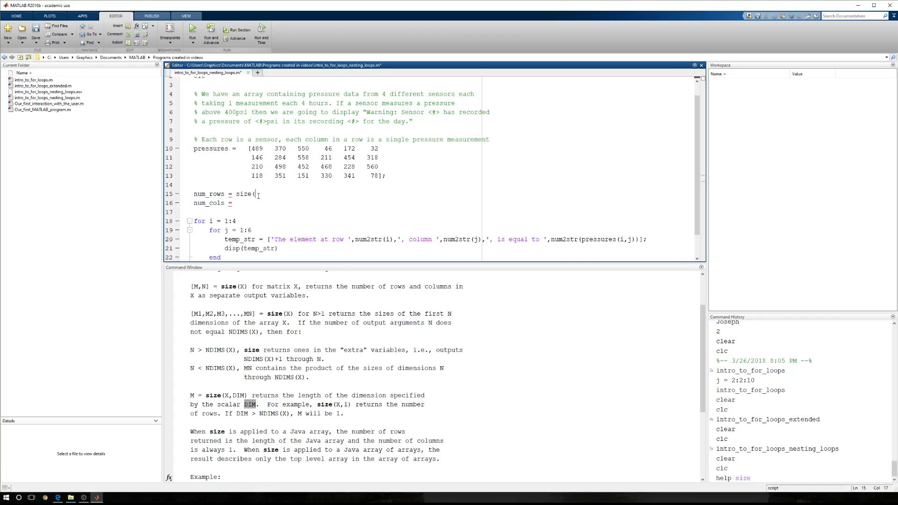
type("pressures,1);")
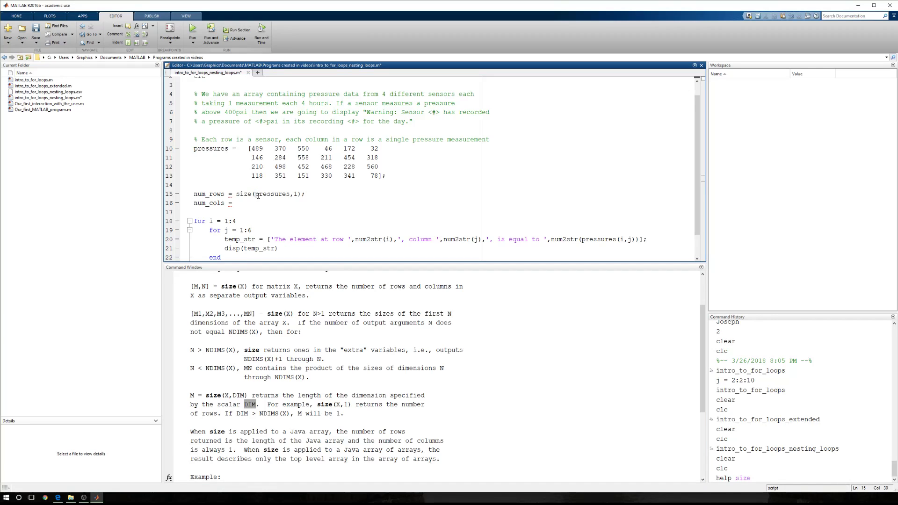
right_click(270, 193)
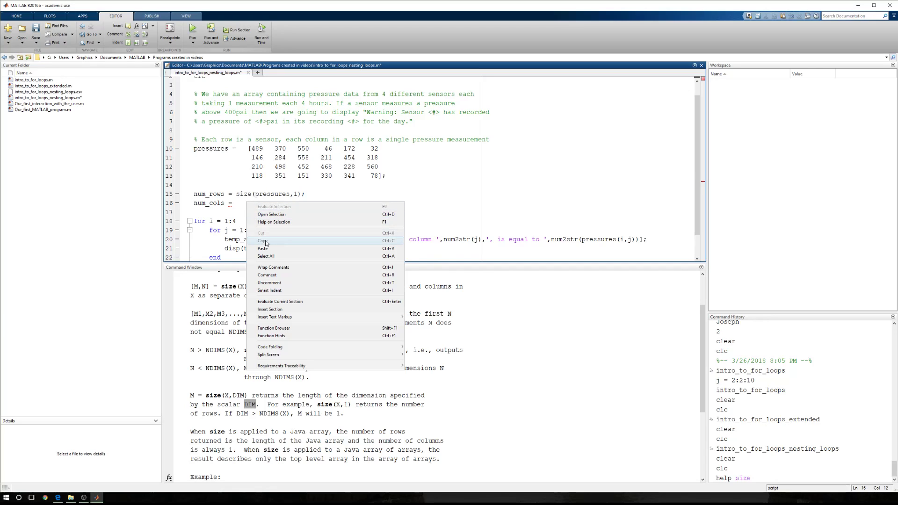
left_click(263, 248)
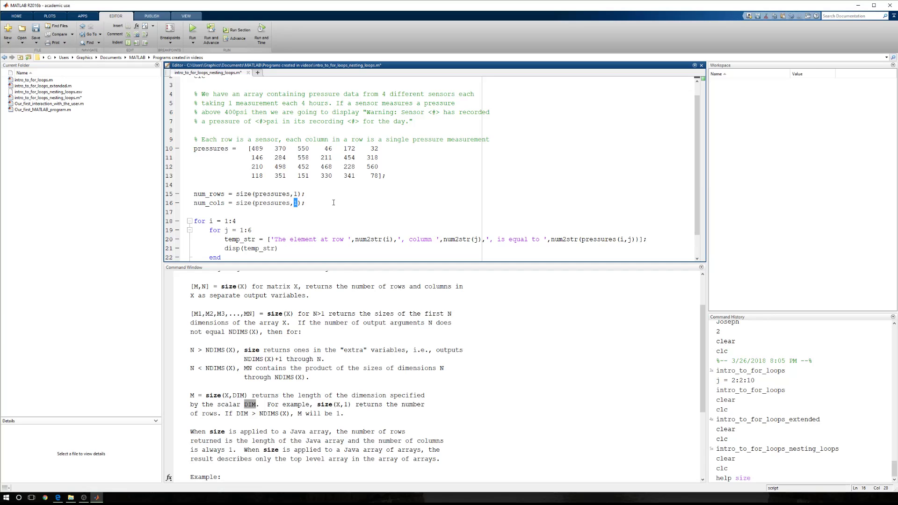
type("2")
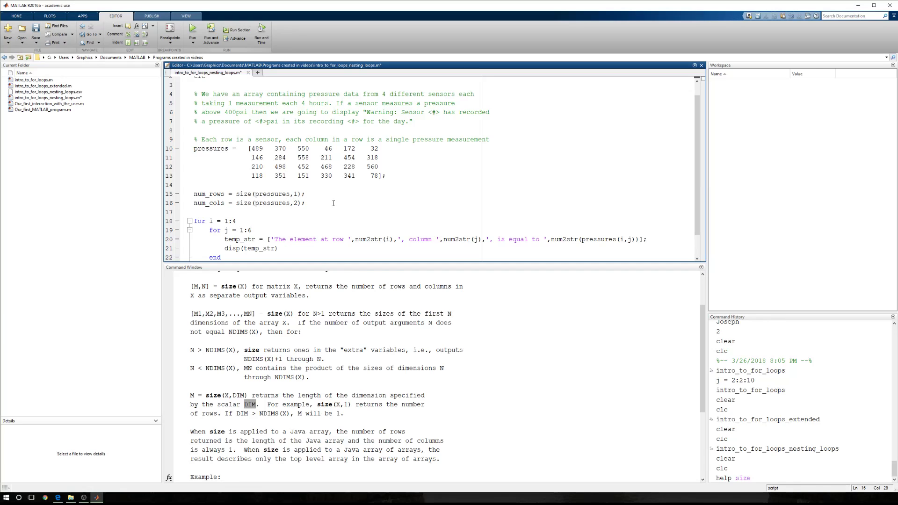
left_click(237, 212)
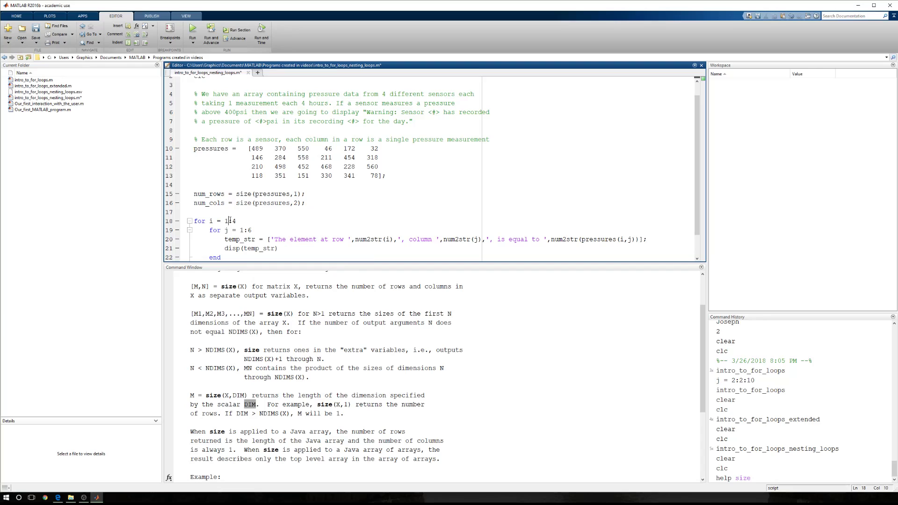
Step: Make the loops run i = 1:num_rows and j = 1:num_cols instead of fixed counts
type("num_rows")
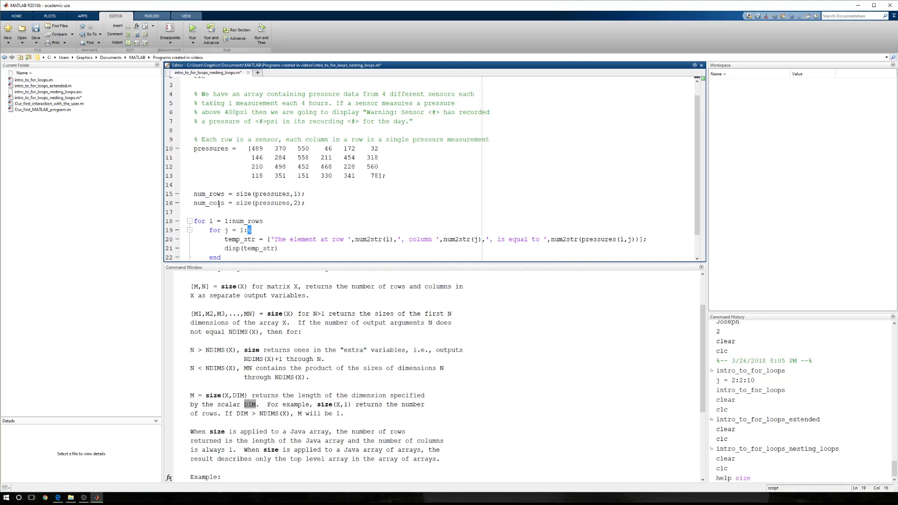
double_click(208, 203)
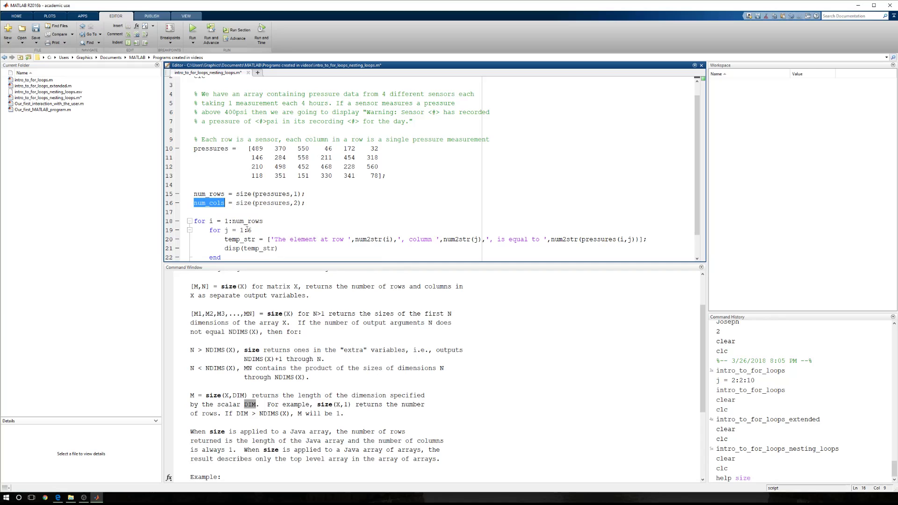
right_click(247, 230)
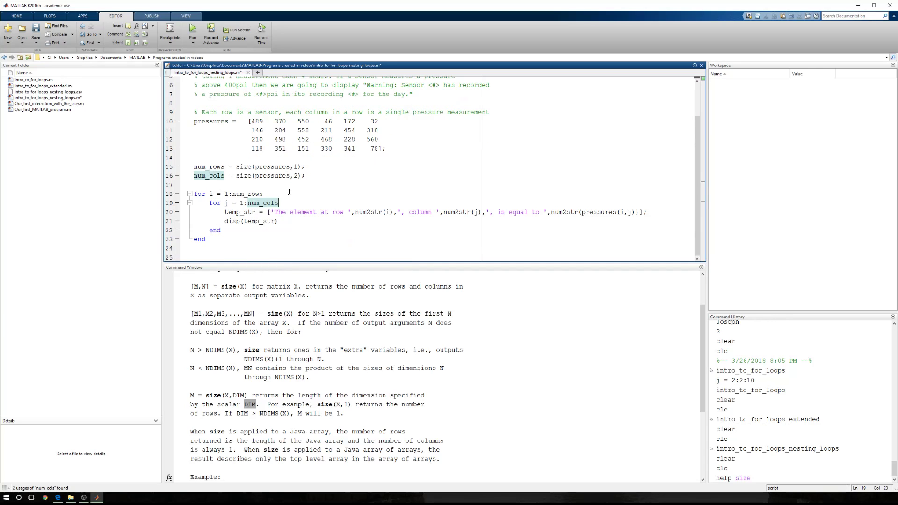
left_click(228, 184)
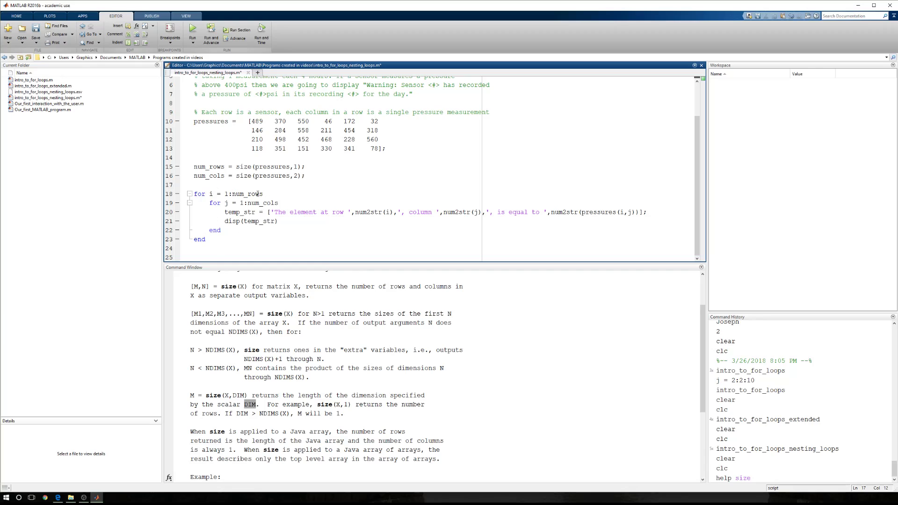
mouse_move(256, 221)
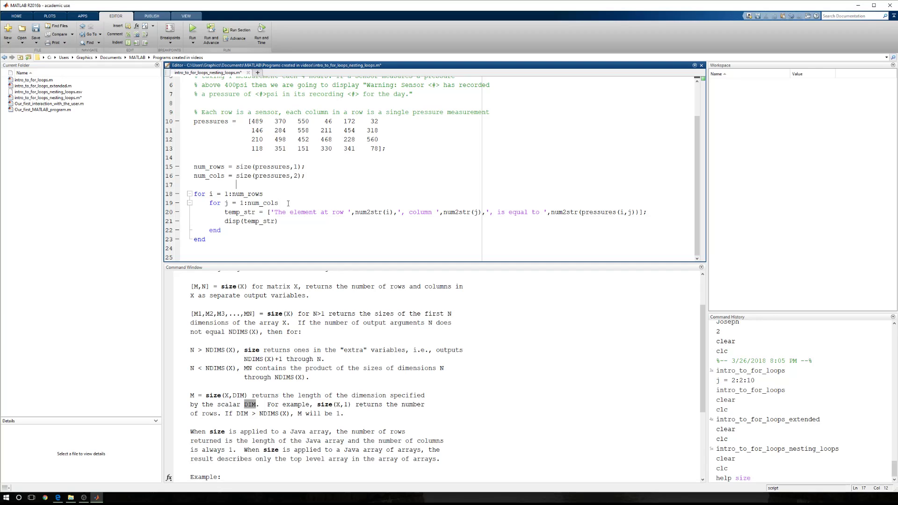
mouse_move(294, 205)
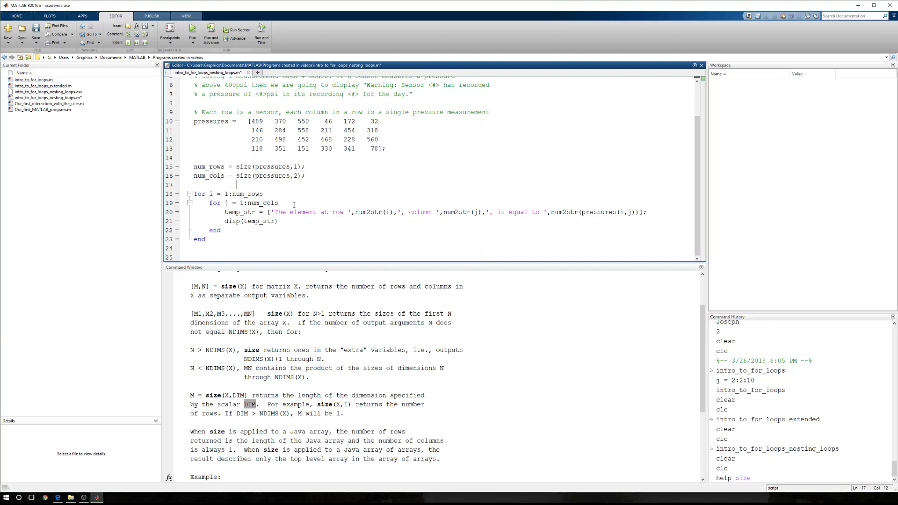
double_click(264, 203)
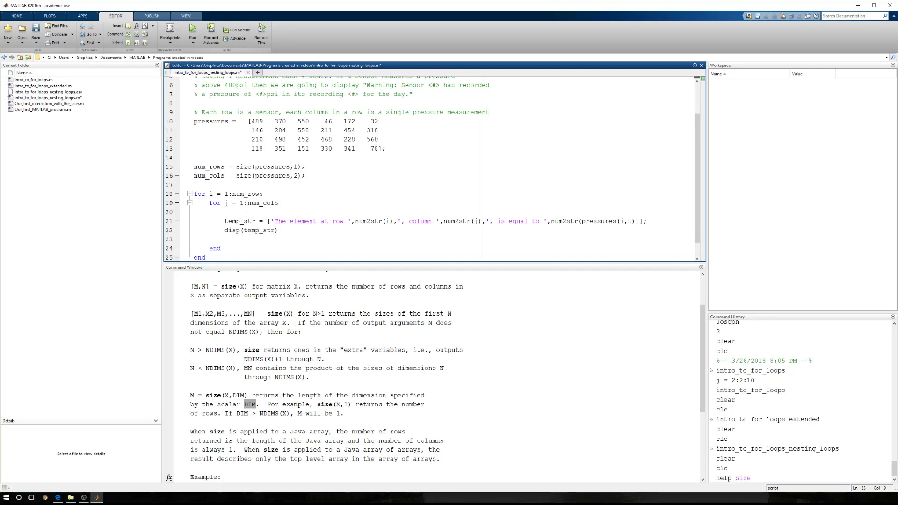
Step: Start an 'if pressures(i,j)' check on the blank line above the inner-loop body
double_click(257, 120)
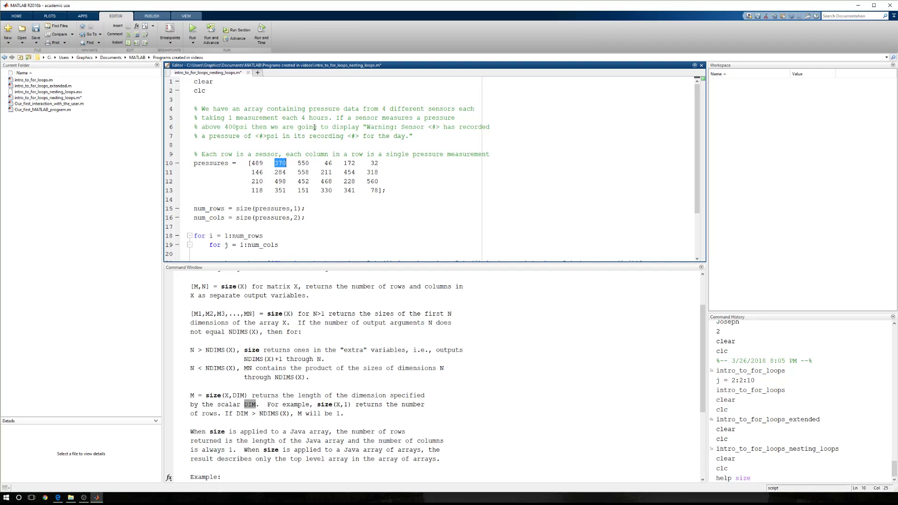
scroll("down", 3)
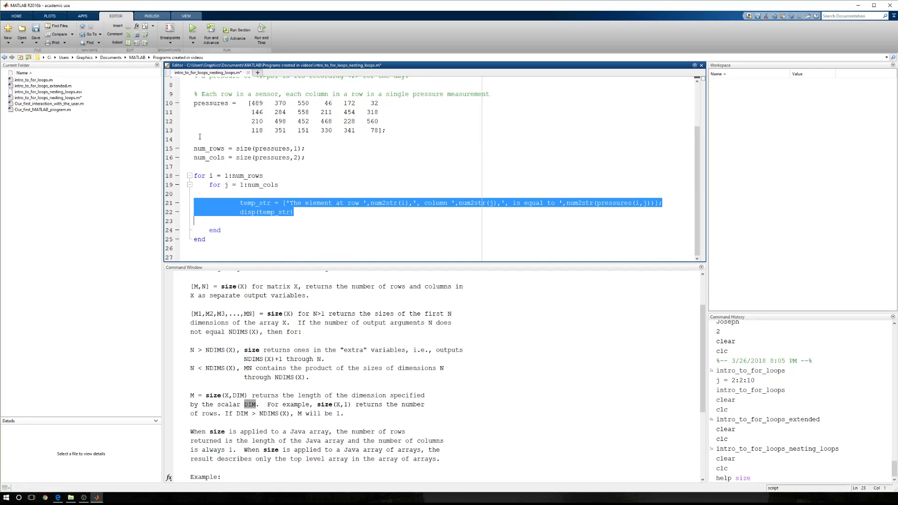
left_click(256, 193)
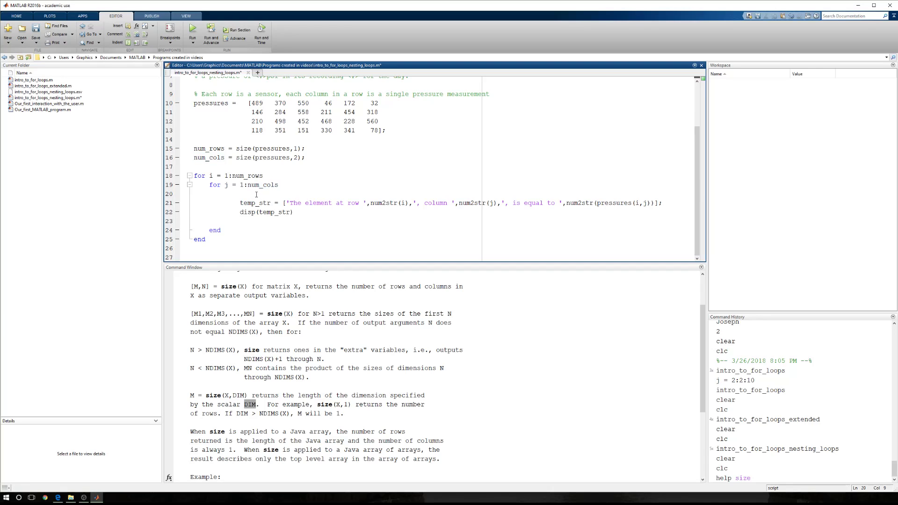
type("if pressure")
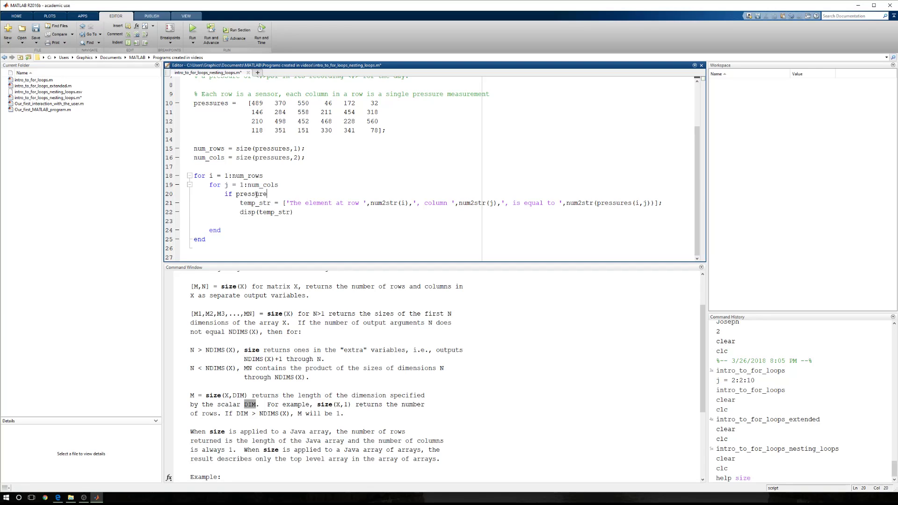
type("(i,j)")
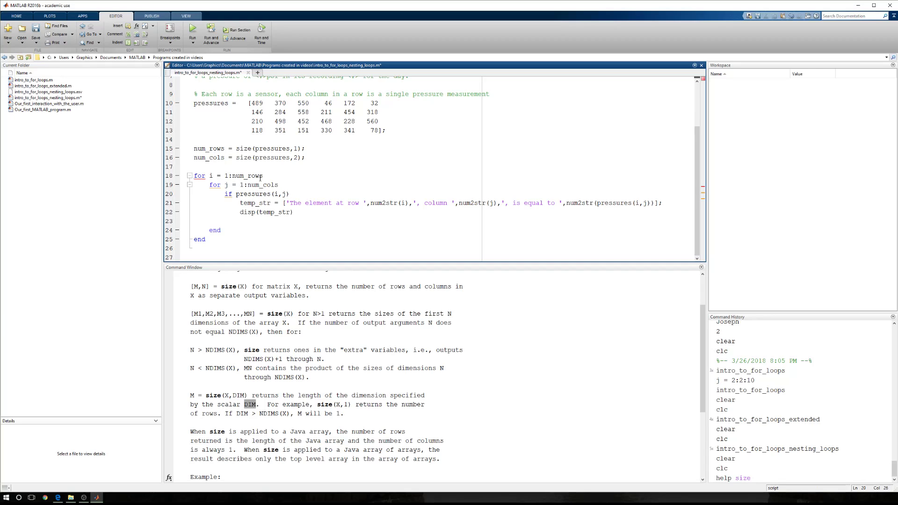
mouse_move(296, 198)
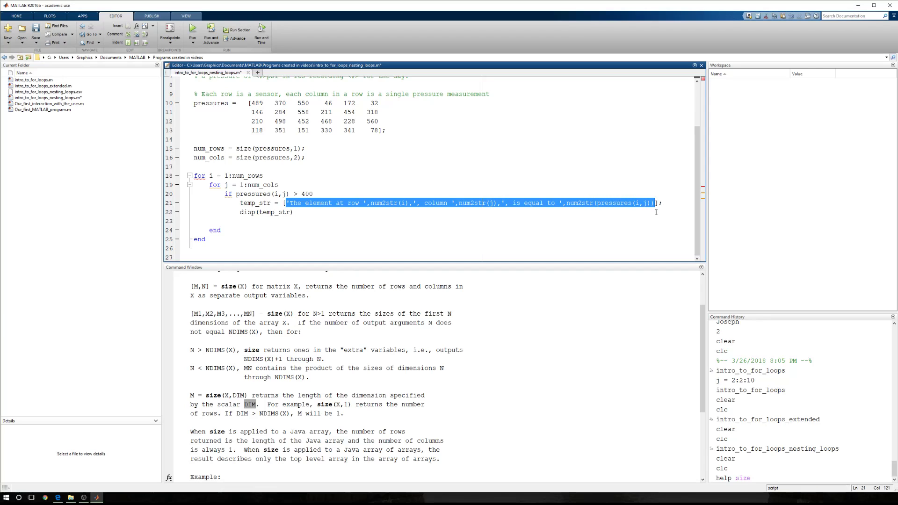
Step: Replace temp_str's message with the warning sentence copied from the comment, with <#> placeholders
key("Delete")
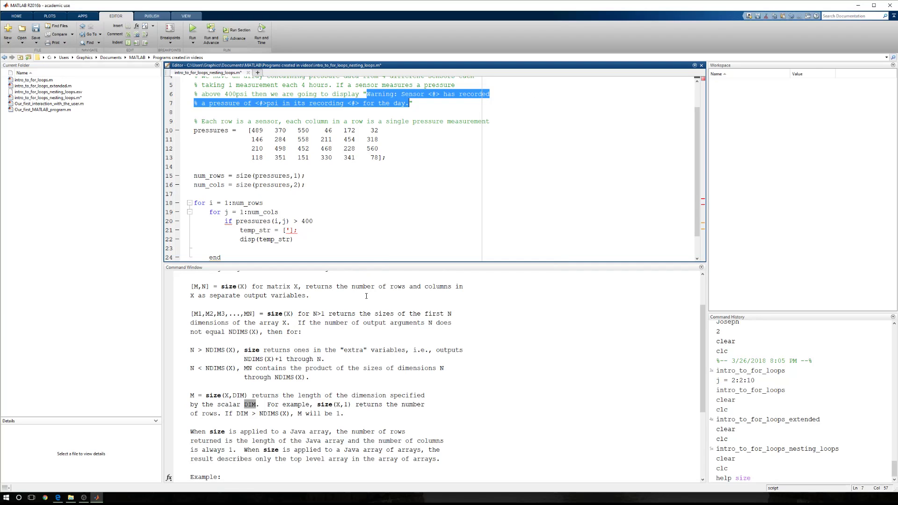
right_click(288, 230)
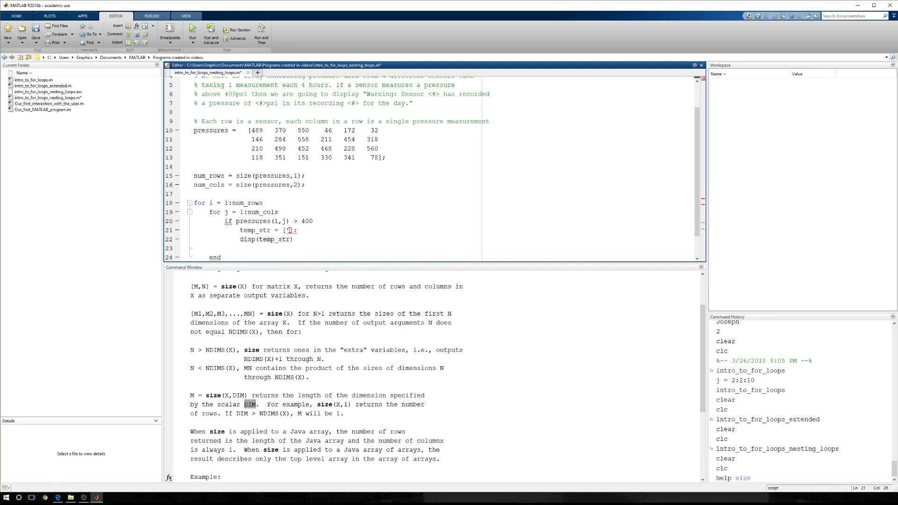
type("''")
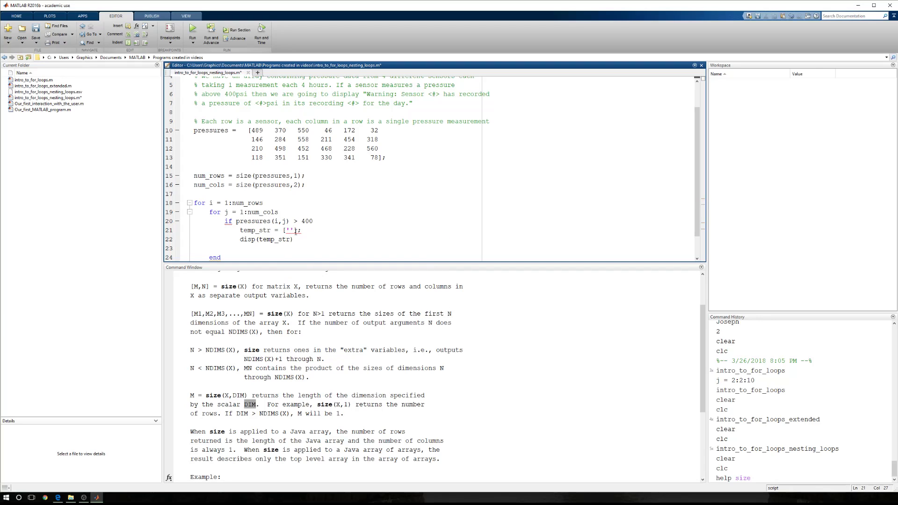
left_click_drag(365, 94, 386, 103)
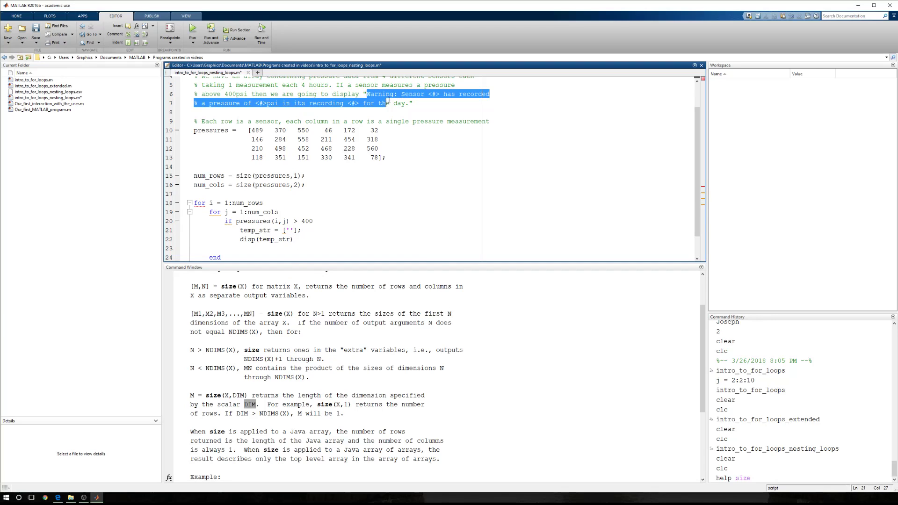
right_click(389, 103)
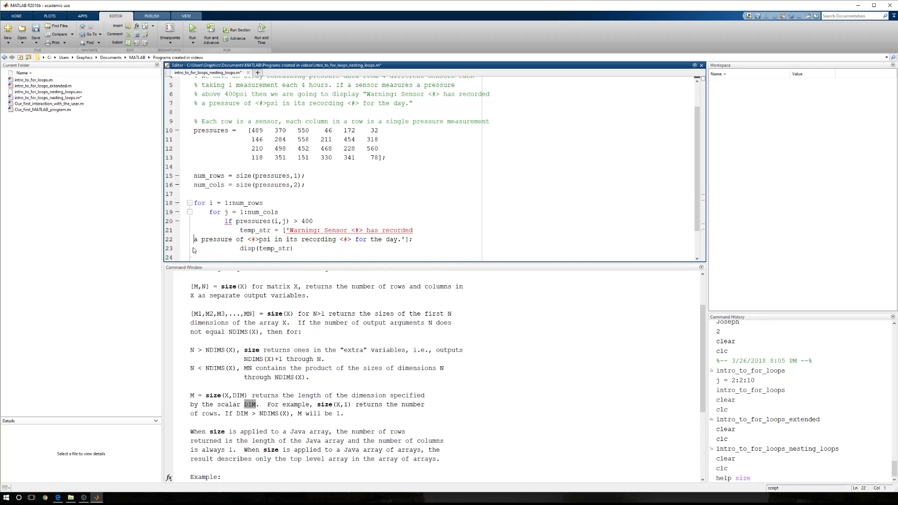
Step: Split the temp_str line into quoted pieces with each <#> placeholder as its own element
key("Backspace")
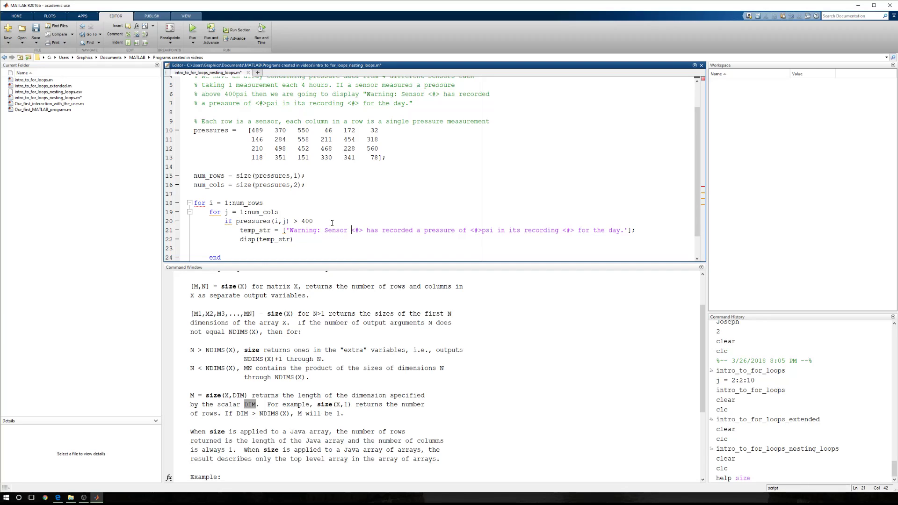
type("',")
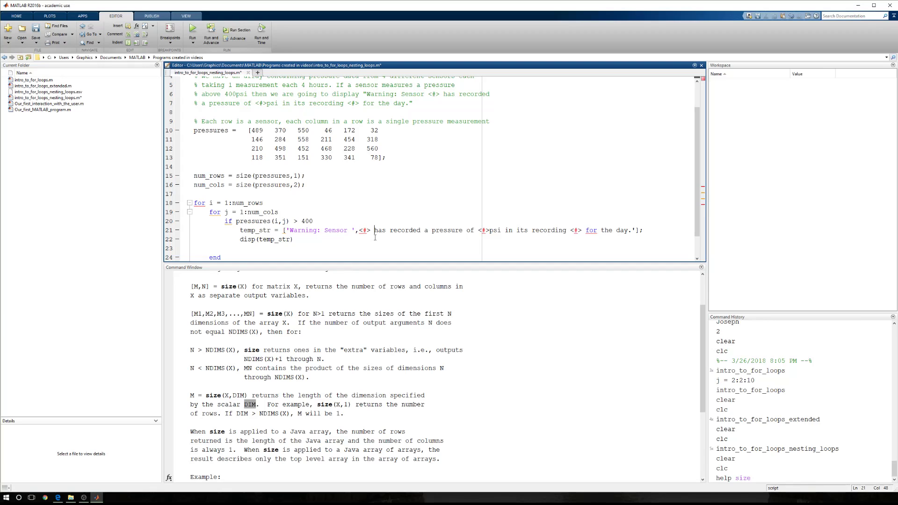
type(",")
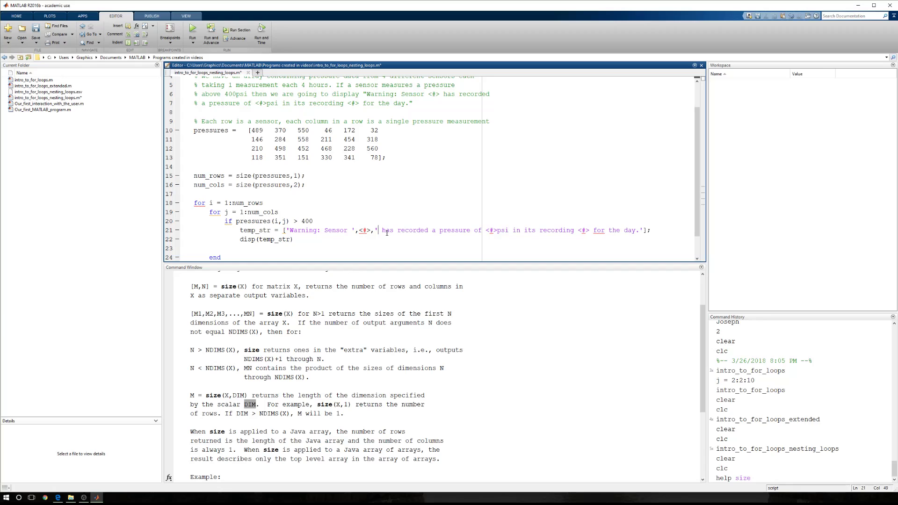
mouse_move(383, 231)
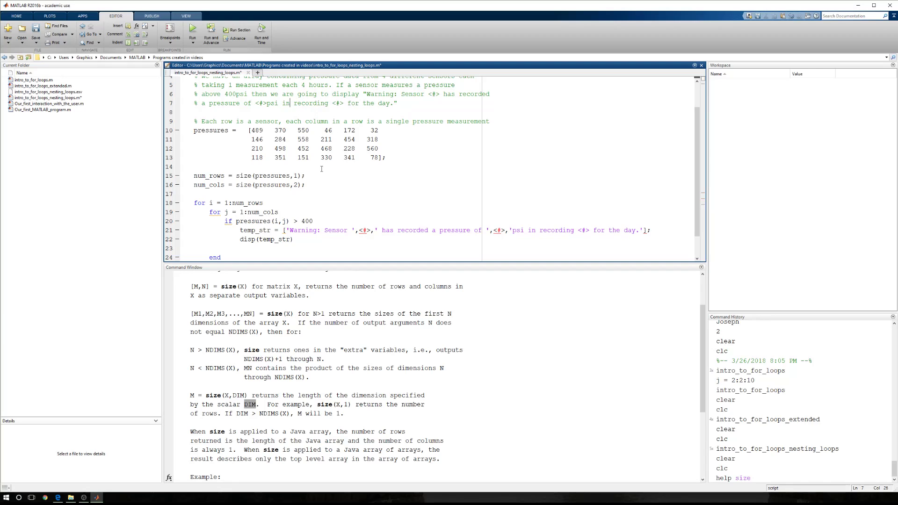
left_click(578, 230)
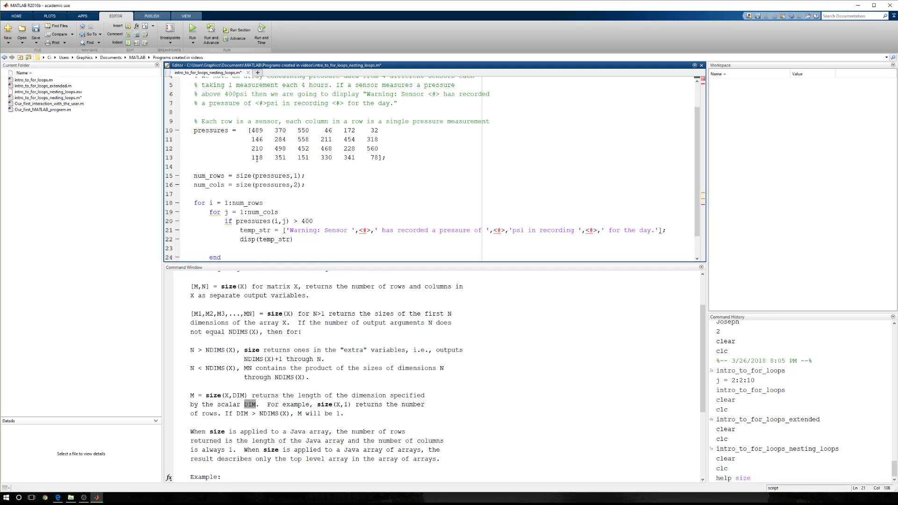
Step: Fill the slots with num2str(i), num2str(pressures(i,j)) and num2str(j)
double_click(245, 203)
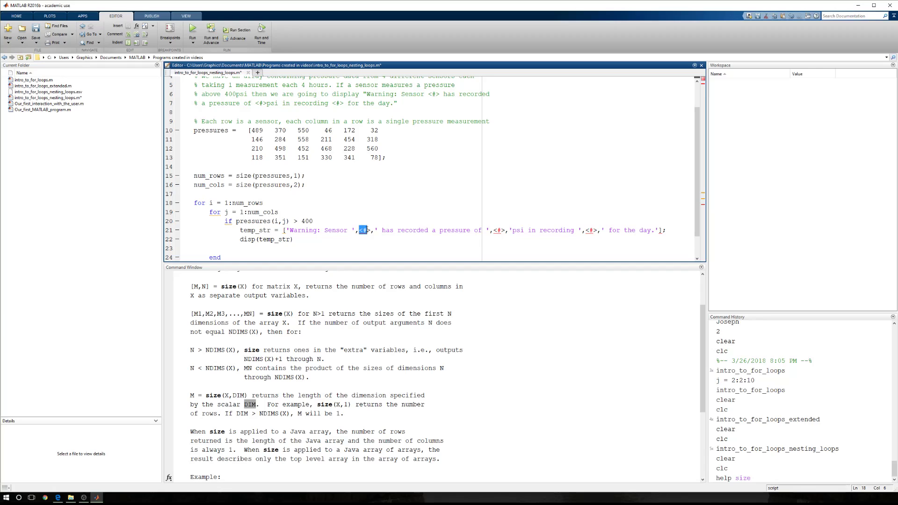
type("num2st")
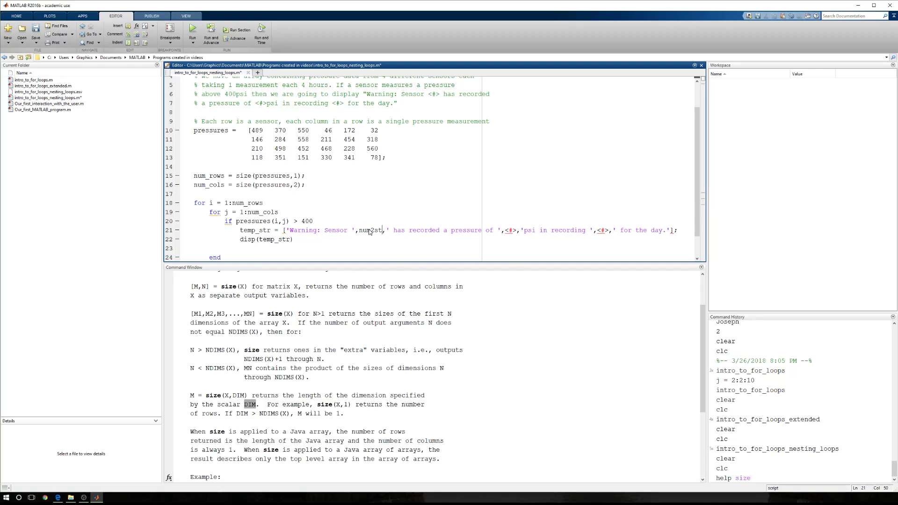
type("r(i)")
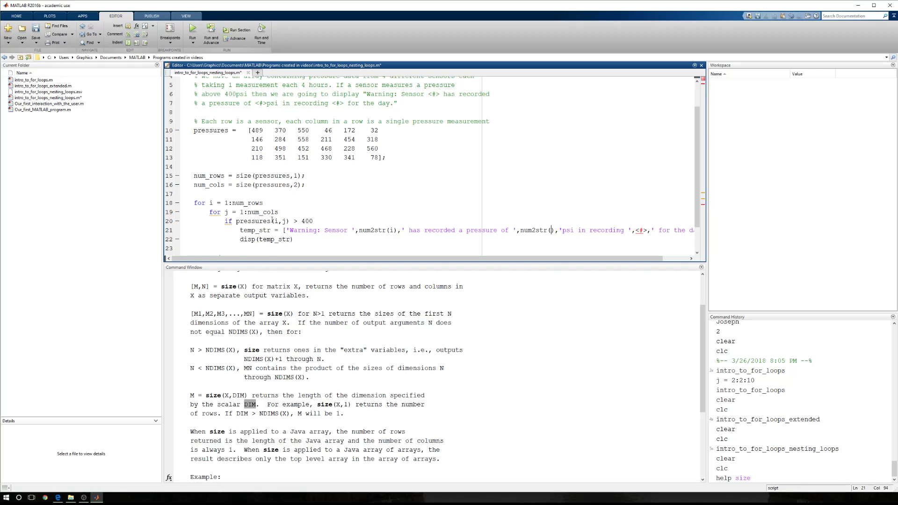
double_click(262, 221)
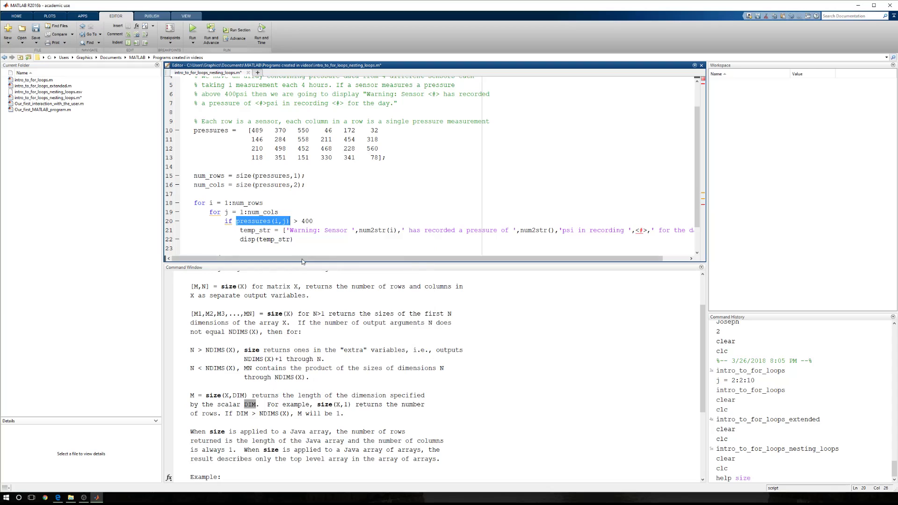
right_click(553, 230)
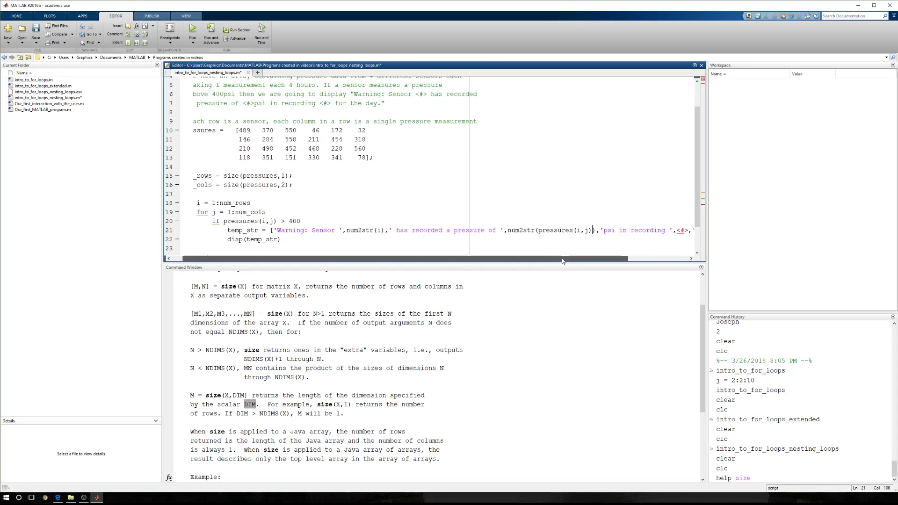
scroll("right", 3)
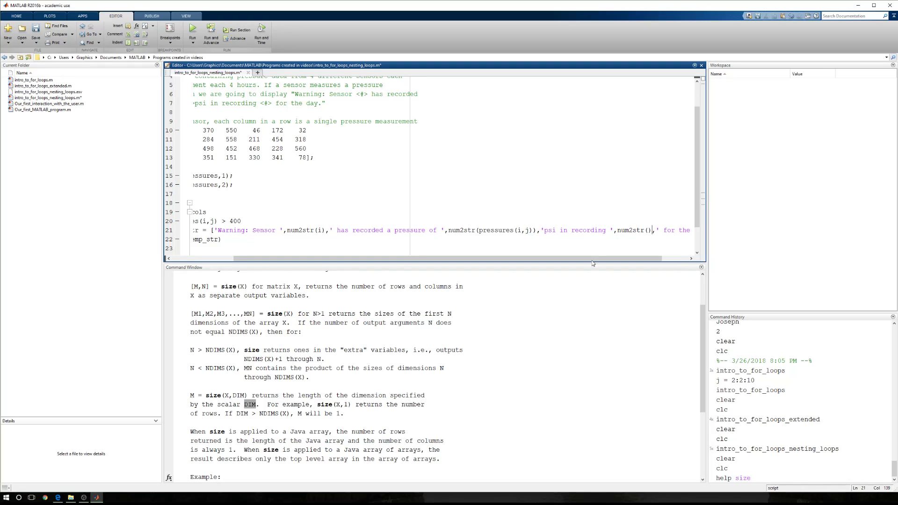
scroll("left", 3)
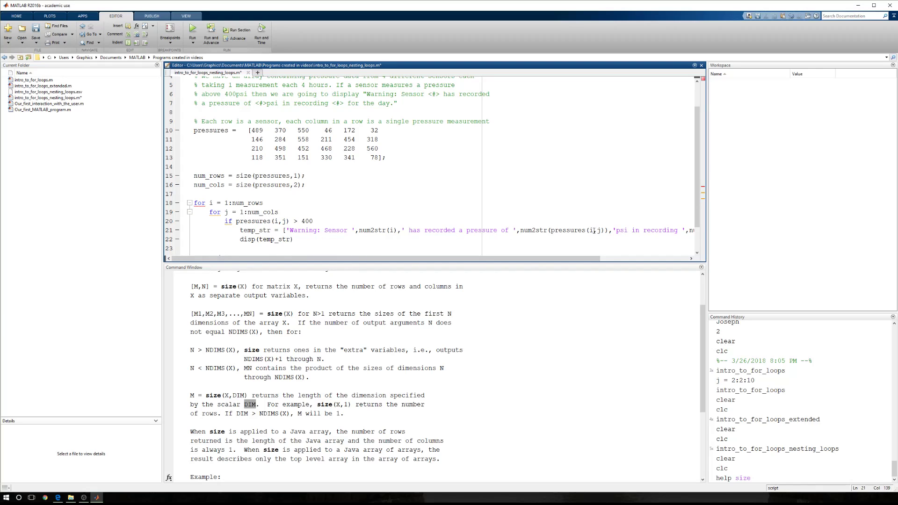
right_click(598, 230)
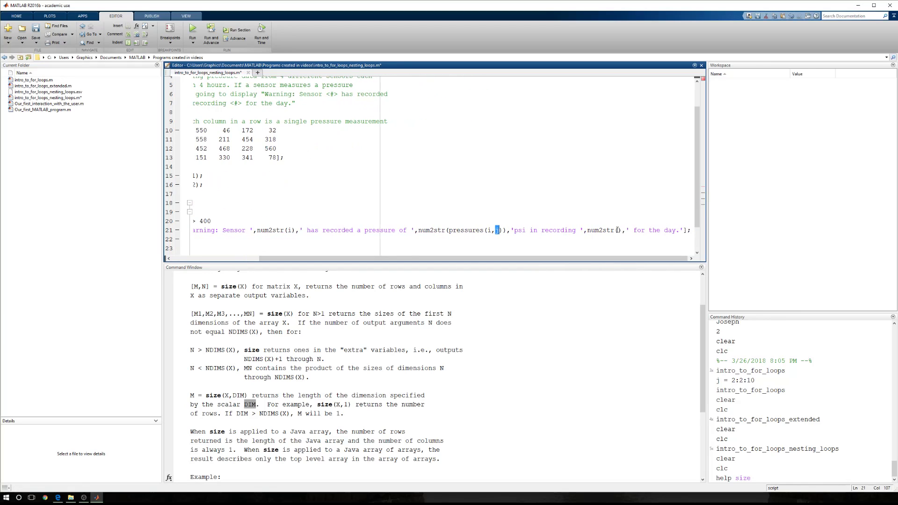
type("j")
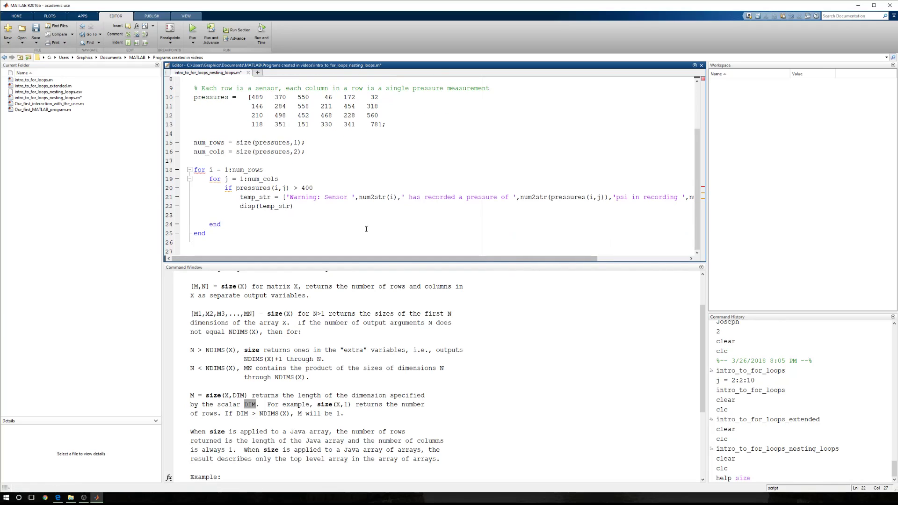
Step: Close the if with its own end and Smart Indent the nested loop block
type("end")
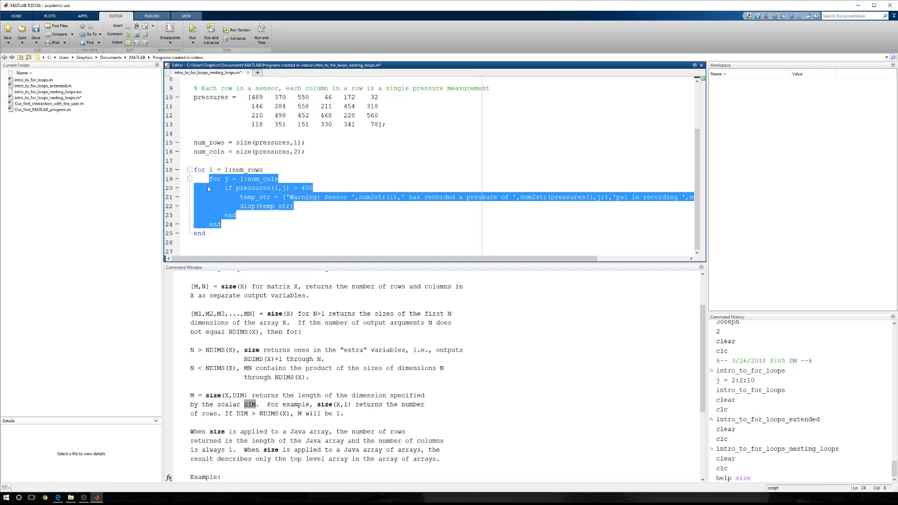
left_click(249, 234)
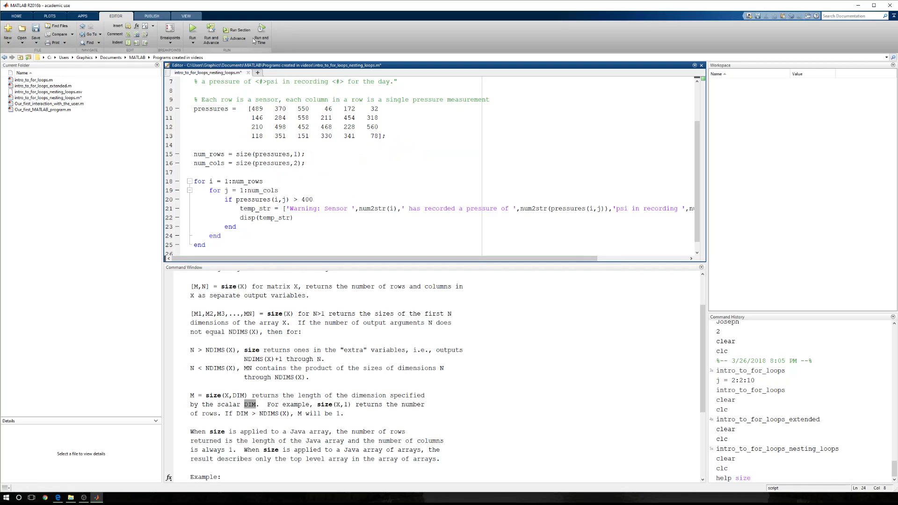
Step: Run the script and compare matrix readings 550, 468 and 560 against the eight printed warnings
left_click(192, 33)
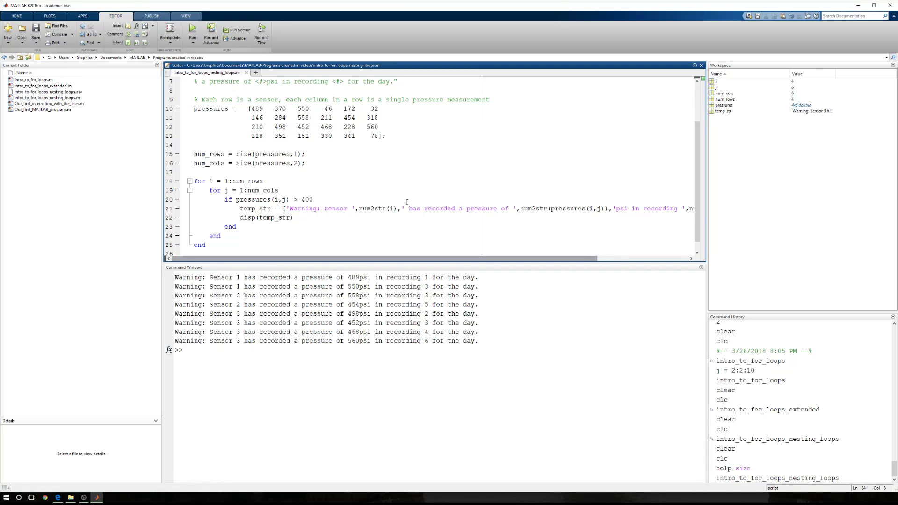
double_click(302, 109)
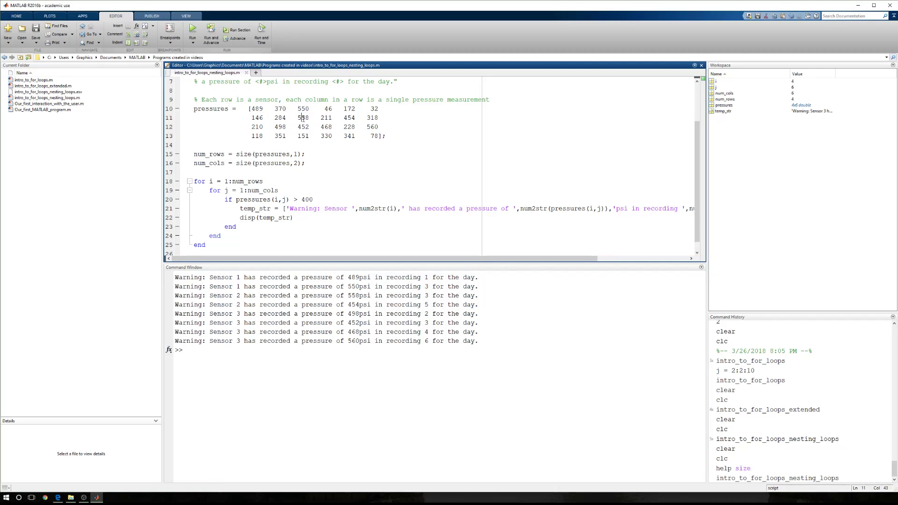
double_click(280, 126)
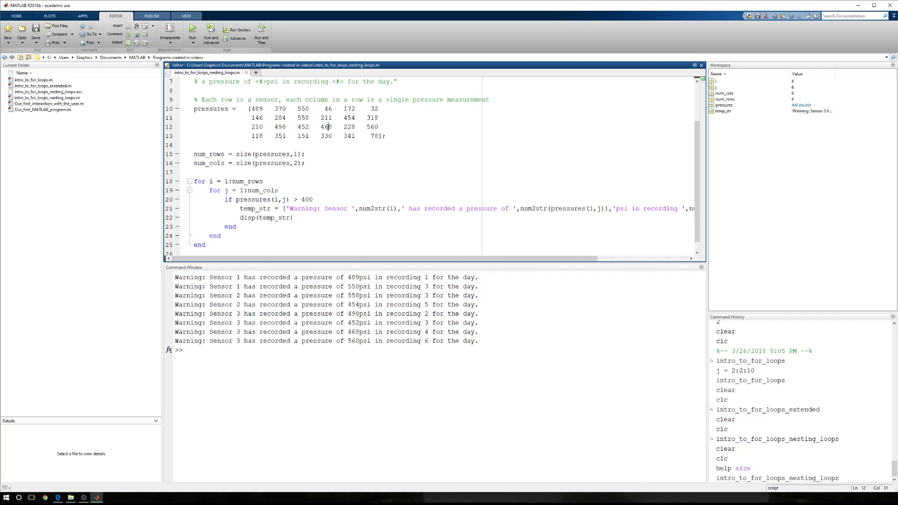
double_click(372, 127)
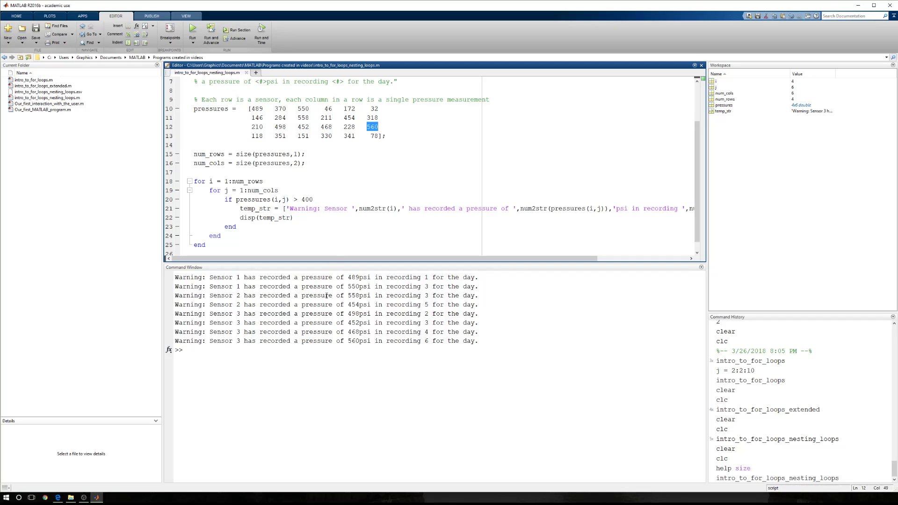
left_click(326, 349)
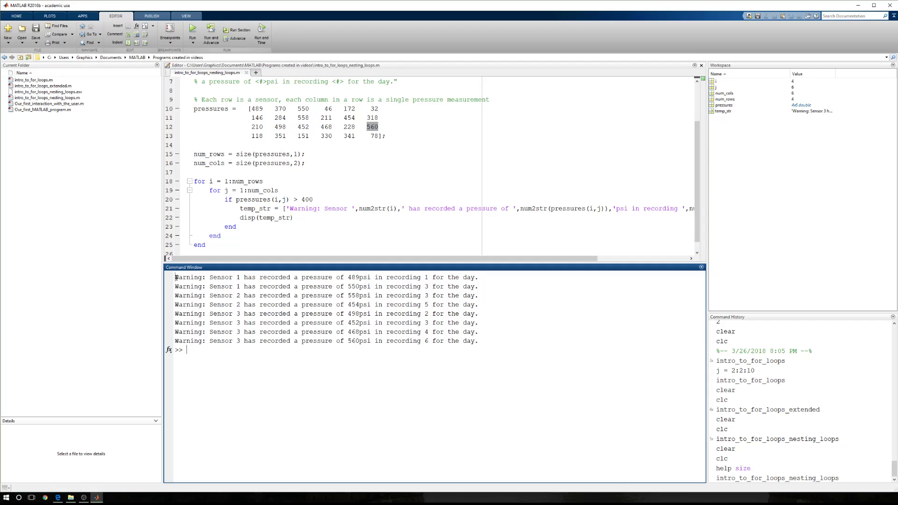
left_click_drag(176, 276, 178, 296)
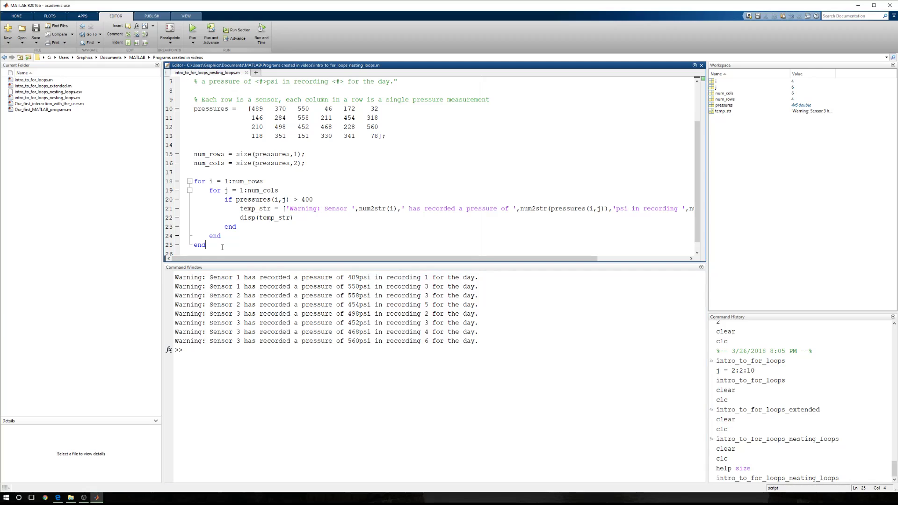
mouse_move(233, 216)
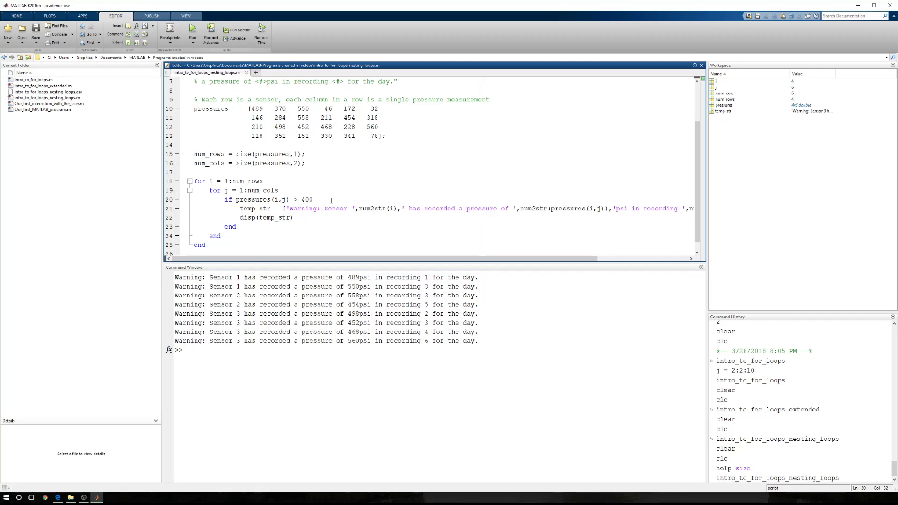
mouse_move(441, 199)
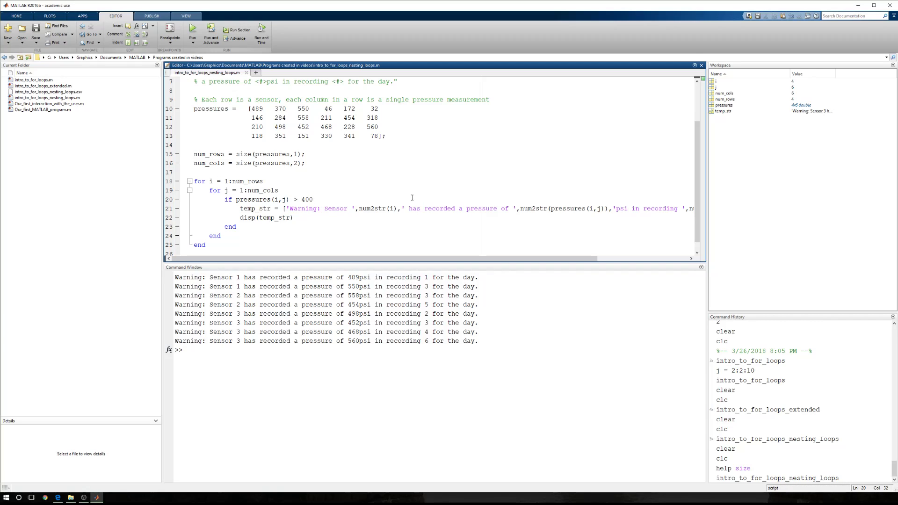
mouse_move(497, 196)
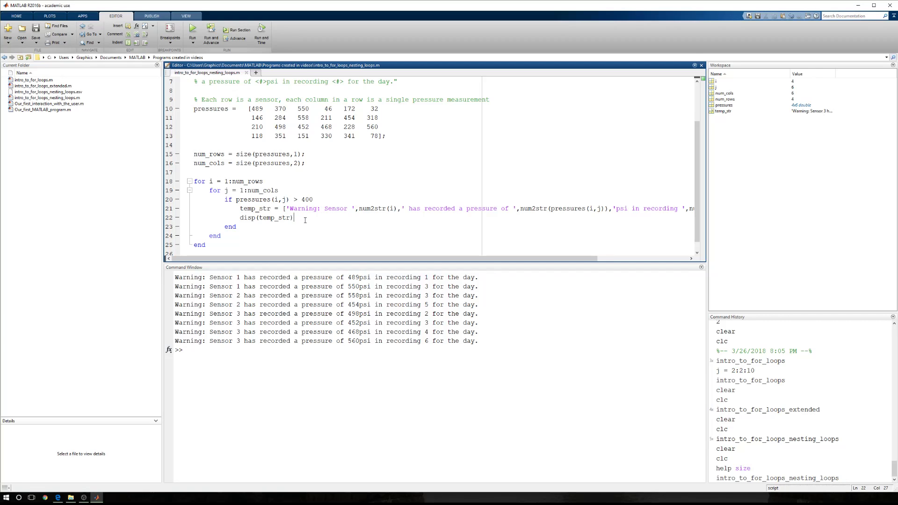
mouse_move(364, 218)
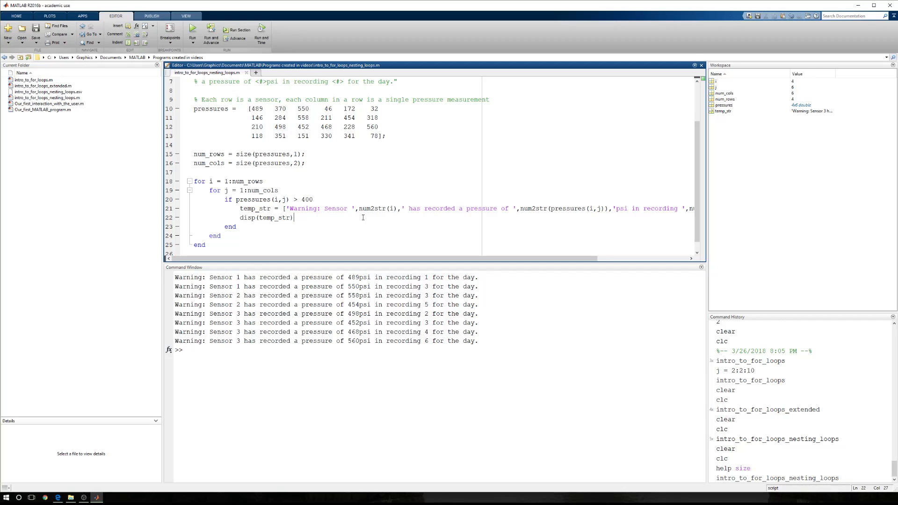
mouse_move(267, 207)
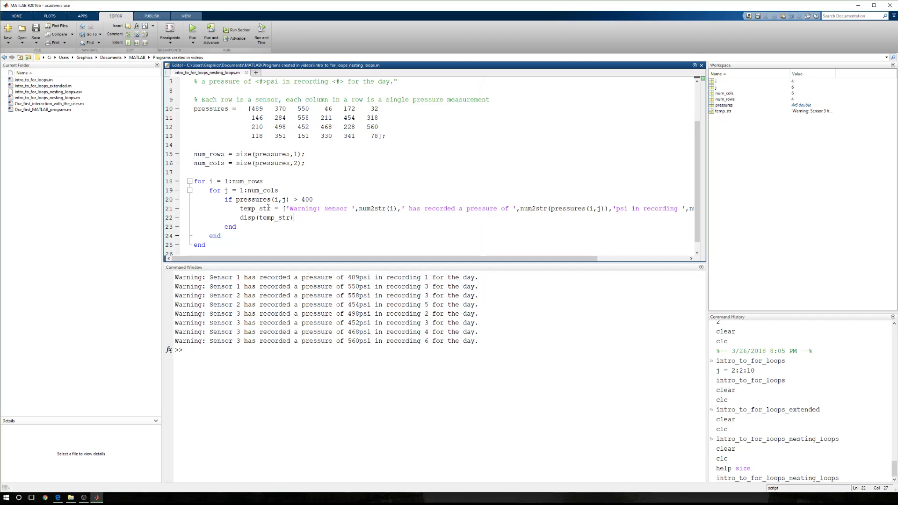